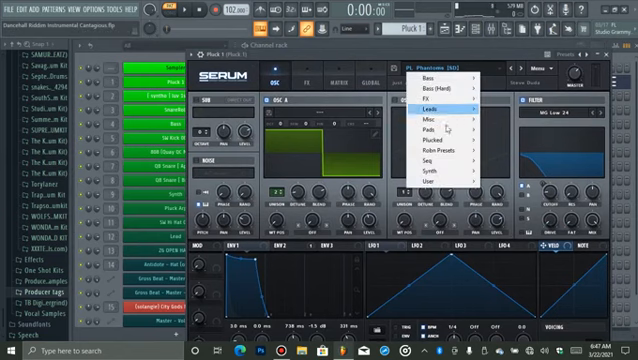
pyautogui.moveTo(430, 140)
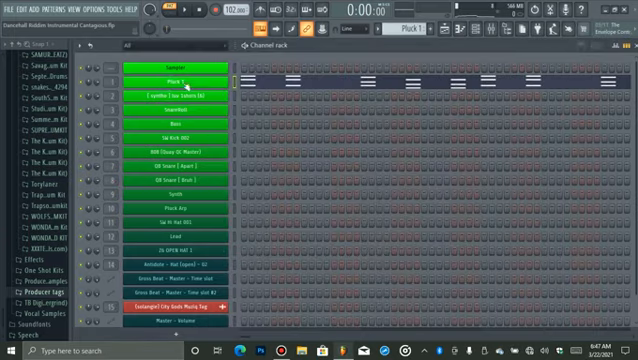
pyautogui.moveTo(462, 30)
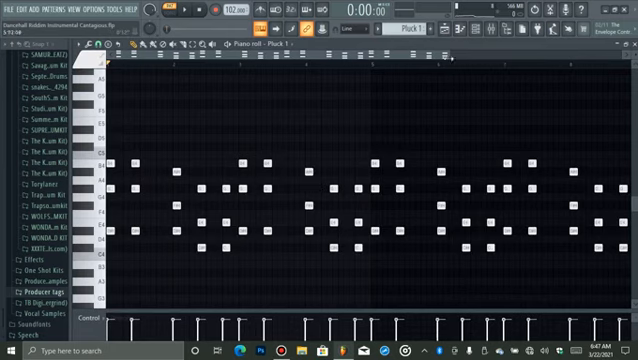
pyautogui.moveTo(312, 100)
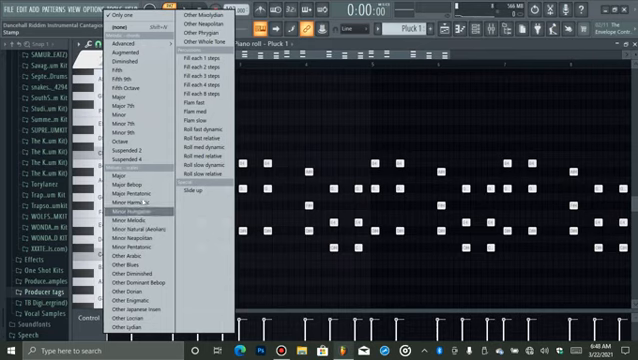
pyautogui.moveTo(124, 174)
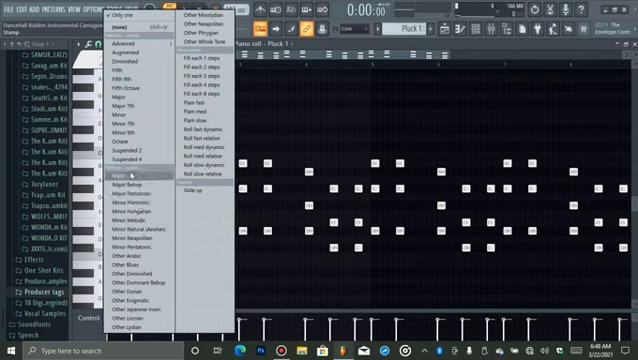
pyautogui.moveTo(136, 232)
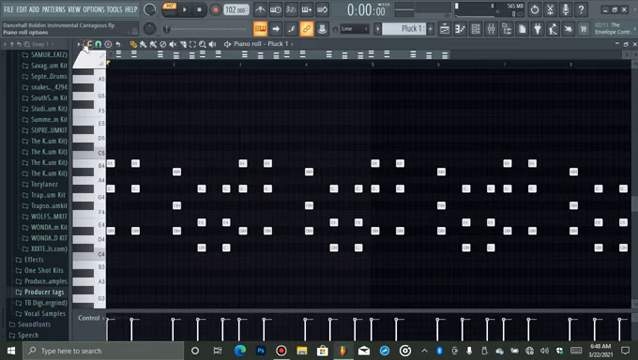
# Step: Toggle a Helpers option in the piano roll's options menu
pyautogui.click(84, 46)
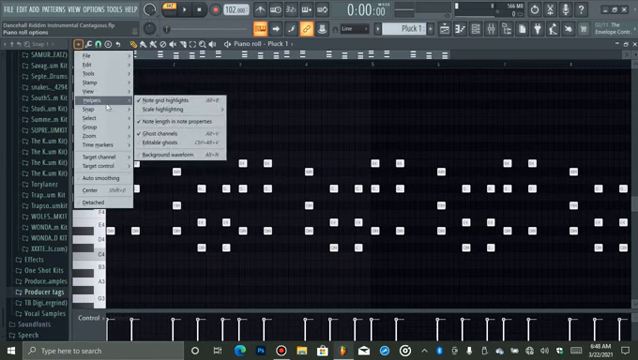
pyautogui.click(160, 104)
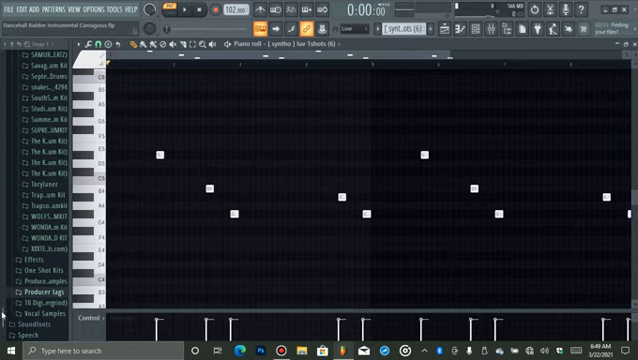
# Step: Browse a sound pack folder in the library down to its sample list
pyautogui.click(30, 276)
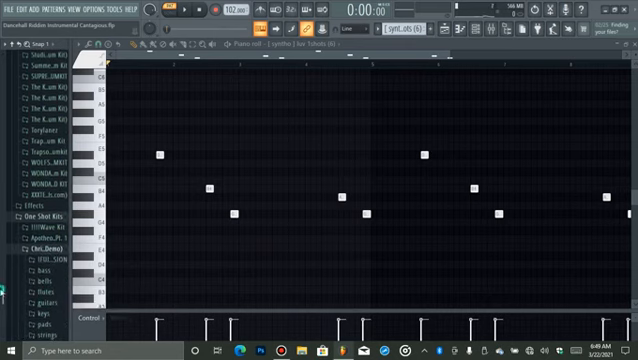
pyautogui.scroll(-3)
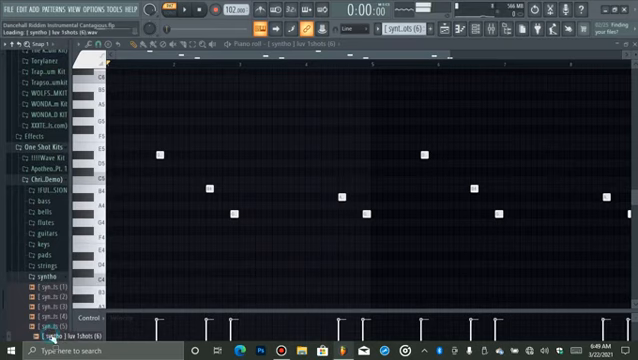
pyautogui.scroll(-3)
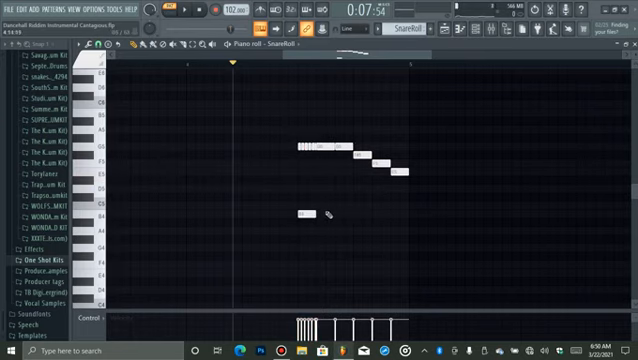
# Step: Remove the stray note below the slide and add a note to the descending run
pyautogui.click(356, 224)
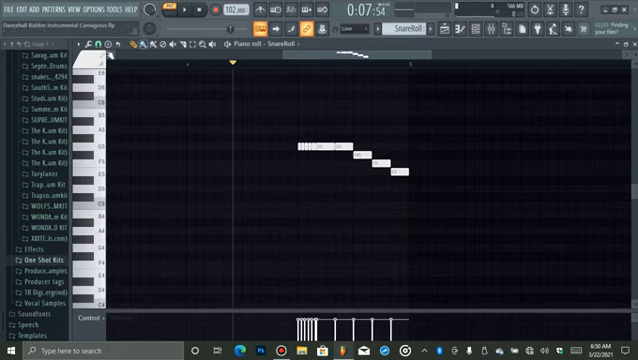
pyautogui.click(96, 44)
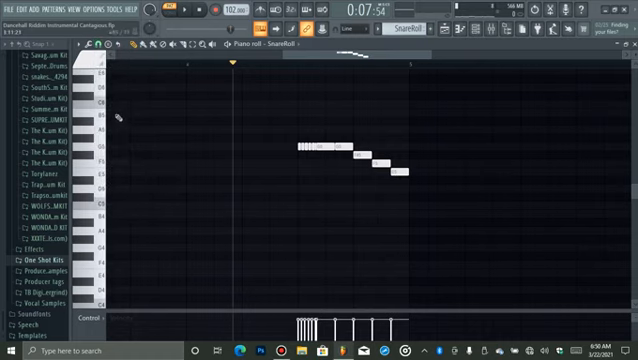
pyautogui.click(94, 48)
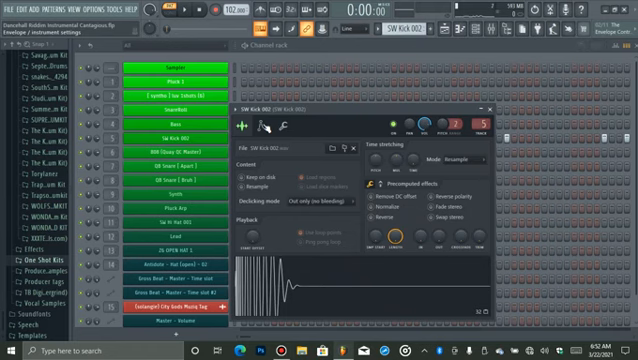
# Step: Switch to the Playlist showing the beat's patterns laid across its tracks
pyautogui.click(276, 124)
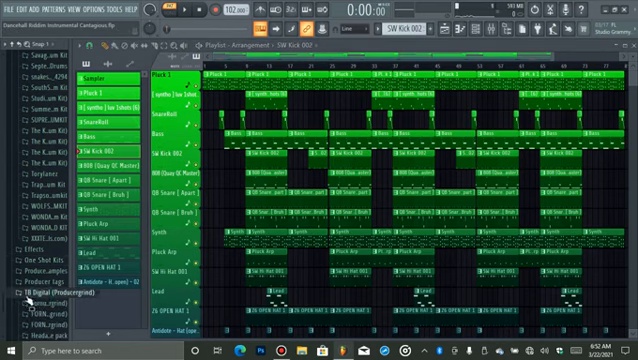
pyautogui.scroll(-3)
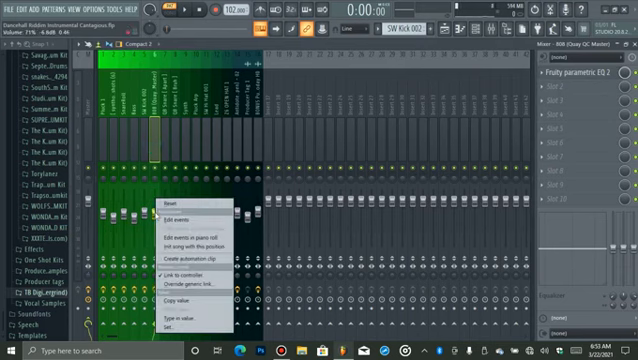
pyautogui.moveTo(178, 300)
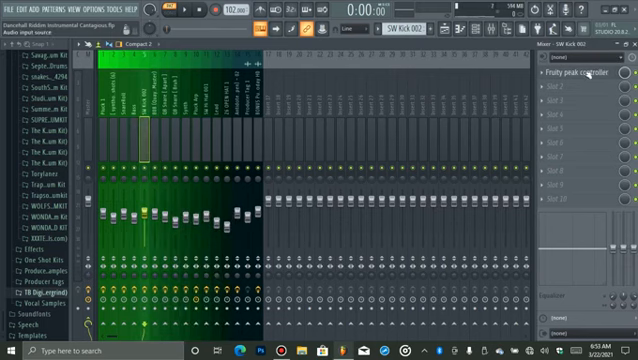
# Step: Load Fruity Peak Controller on the insert slot and tweak its response knobs
pyautogui.click(572, 68)
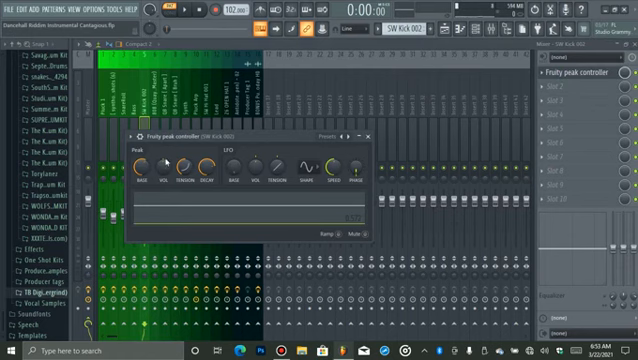
pyautogui.rightClick(156, 164)
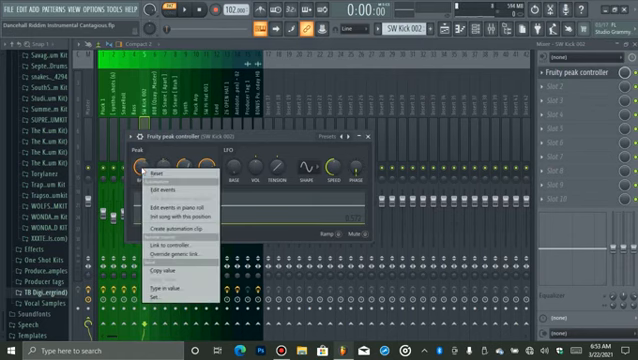
pyautogui.moveTo(164, 188)
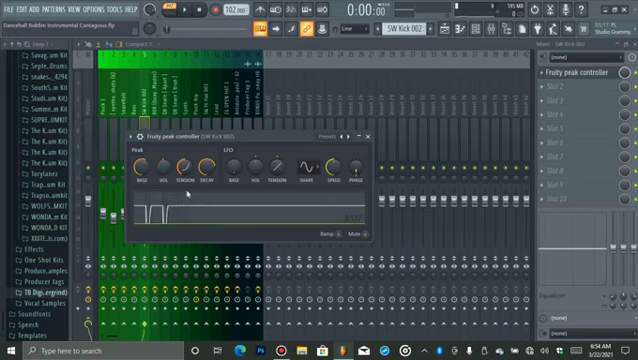
pyautogui.click(184, 164)
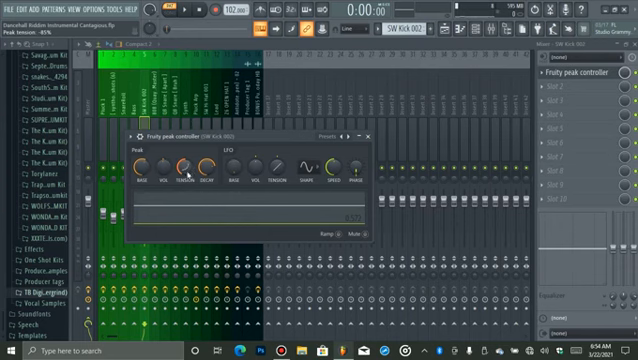
pyautogui.click(368, 134)
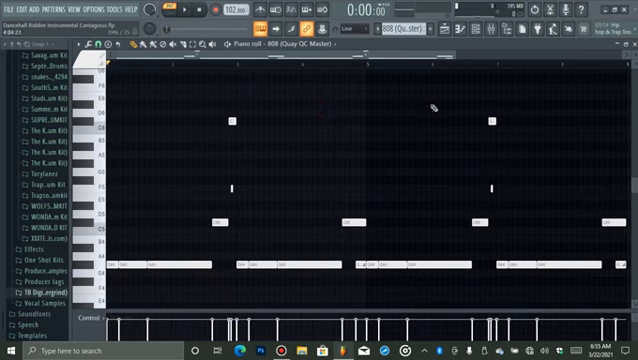
# Step: Place another scattered note in the percussion pattern
pyautogui.click(310, 44)
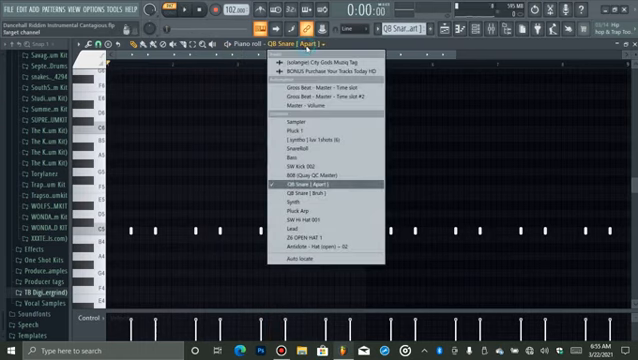
# Step: Switch the piano roll to another channel for the evenly spaced short notes
pyautogui.click(304, 188)
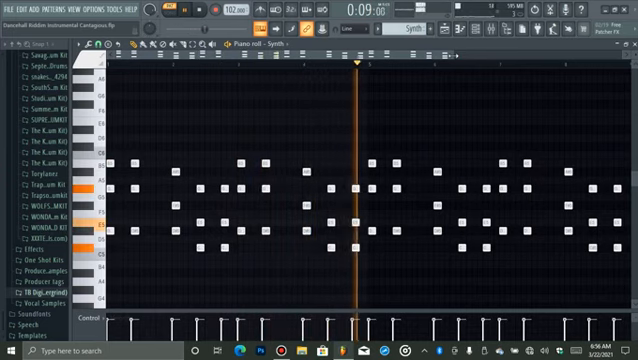
# Step: Play back the rhythmic multi-pitch pattern with Space
pyautogui.press('space')
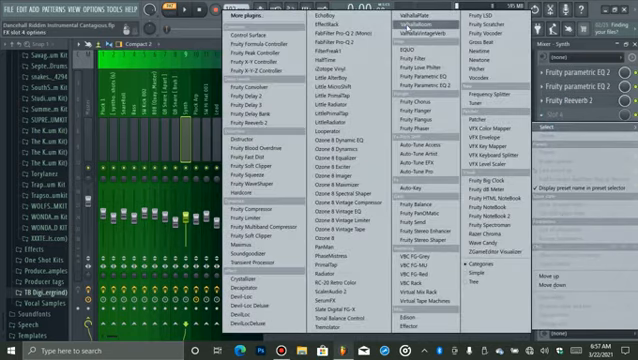
pyautogui.moveTo(404, 32)
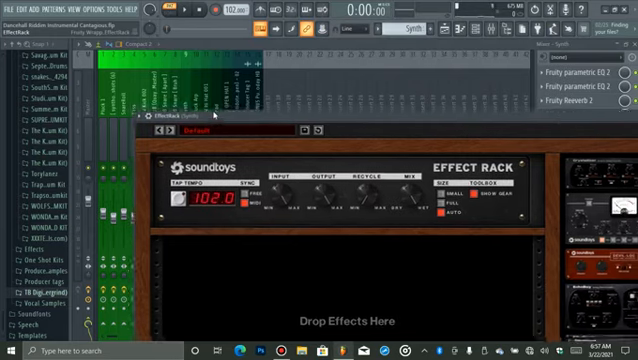
# Step: Delete the Effect Rack plugin from the mixer track and confirm the warning
pyautogui.click(160, 124)
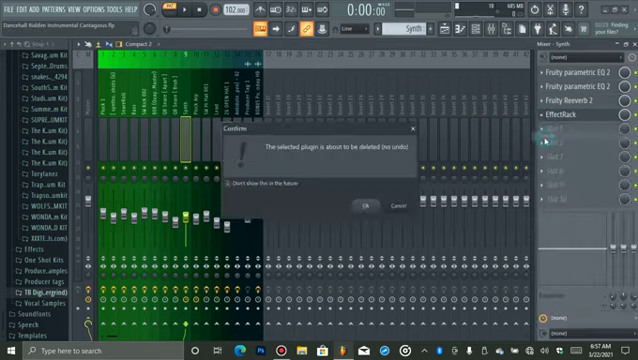
pyautogui.click(368, 204)
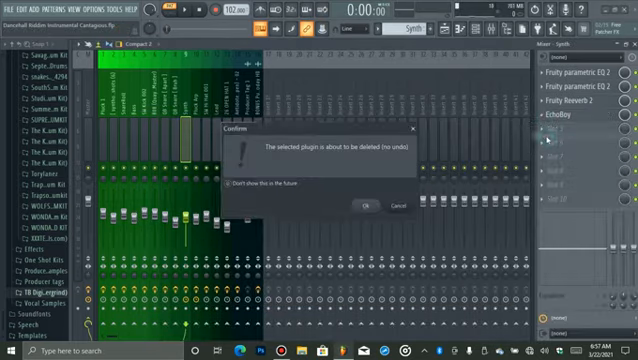
pyautogui.click(366, 204)
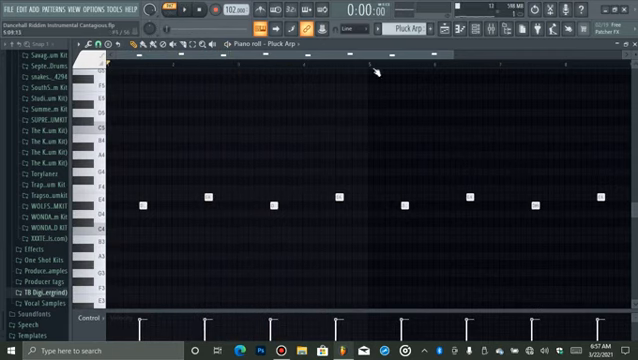
# Step: Select the melody pattern so its multi-pitch notes show in the piano roll
pyautogui.click(300, 40)
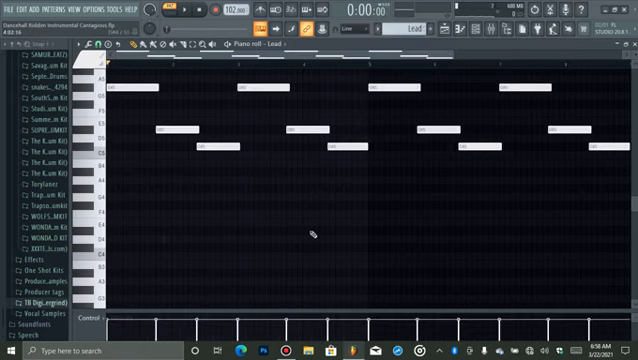
pyautogui.click(476, 30)
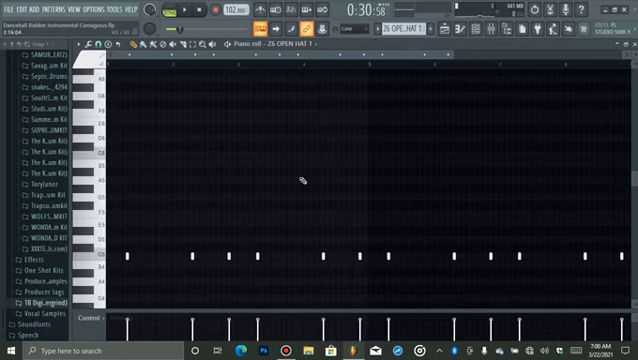
pyautogui.moveTo(200, 80)
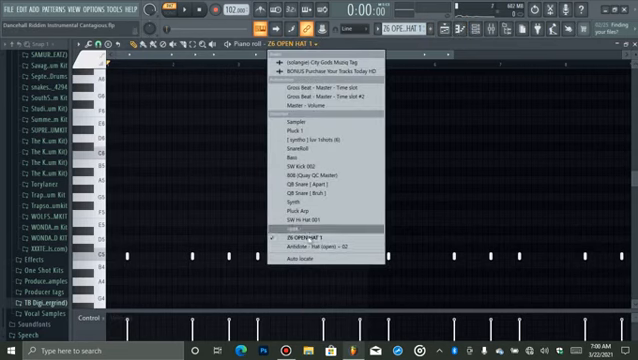
# Step: Switch the Piano roll to another channel, then return to the Playlist showing the full arrangement
pyautogui.click(314, 240)
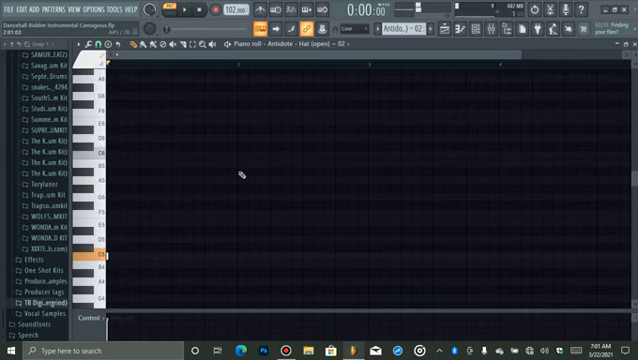
pyautogui.click(456, 26)
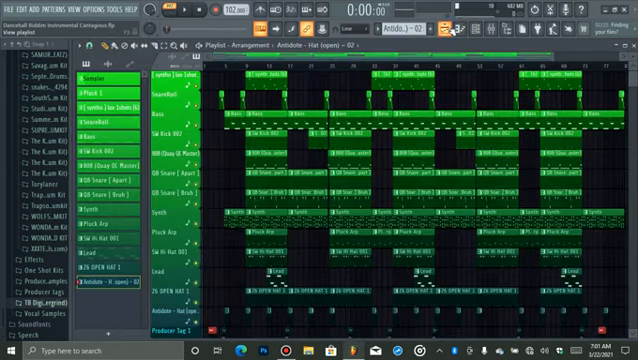